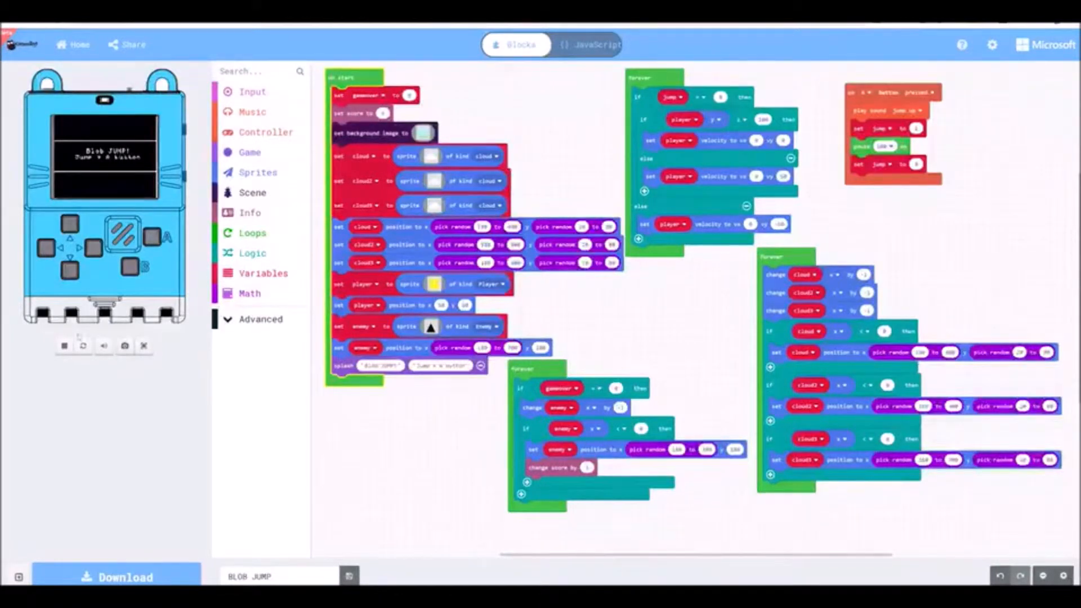
mouse_move(143, 345)
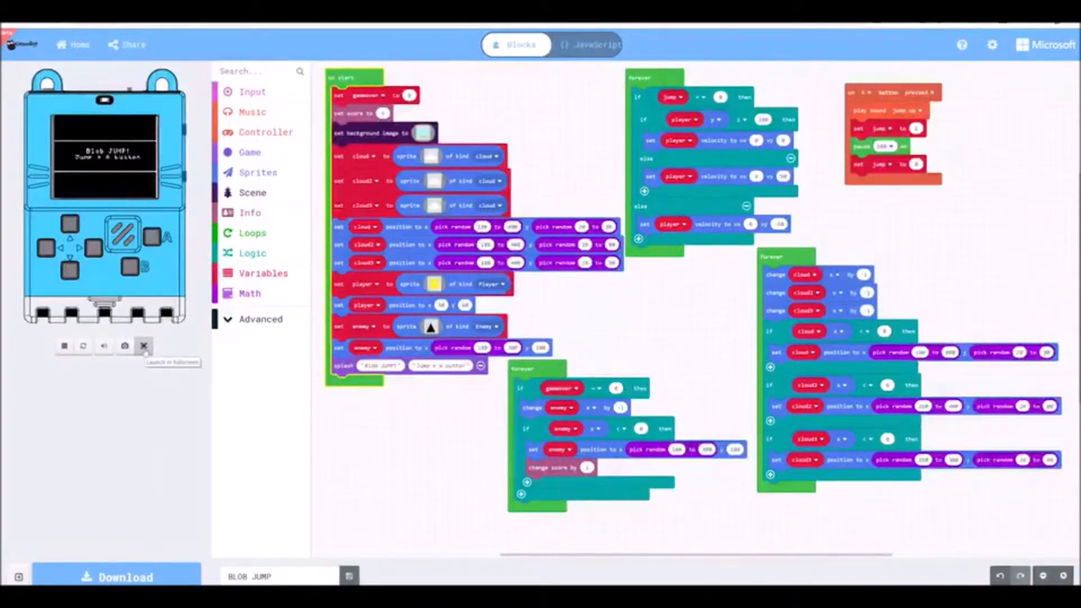
Step: Play Blob JUMP fullscreen, jumping over enemies until GAME OVER at score 3, then exit fullscreen
click(144, 345)
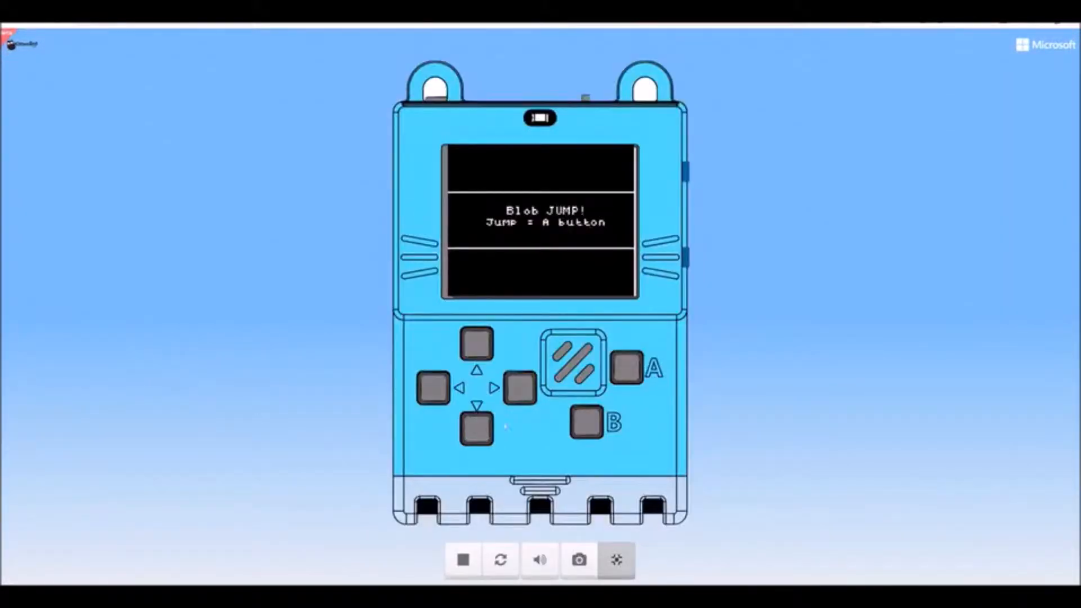
click(624, 367)
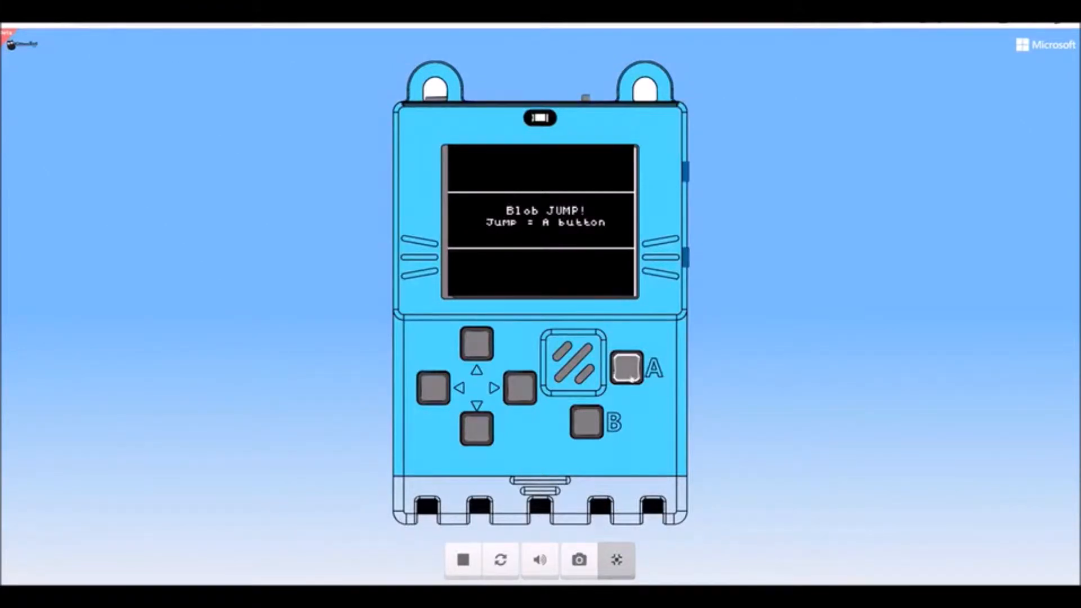
click(626, 367)
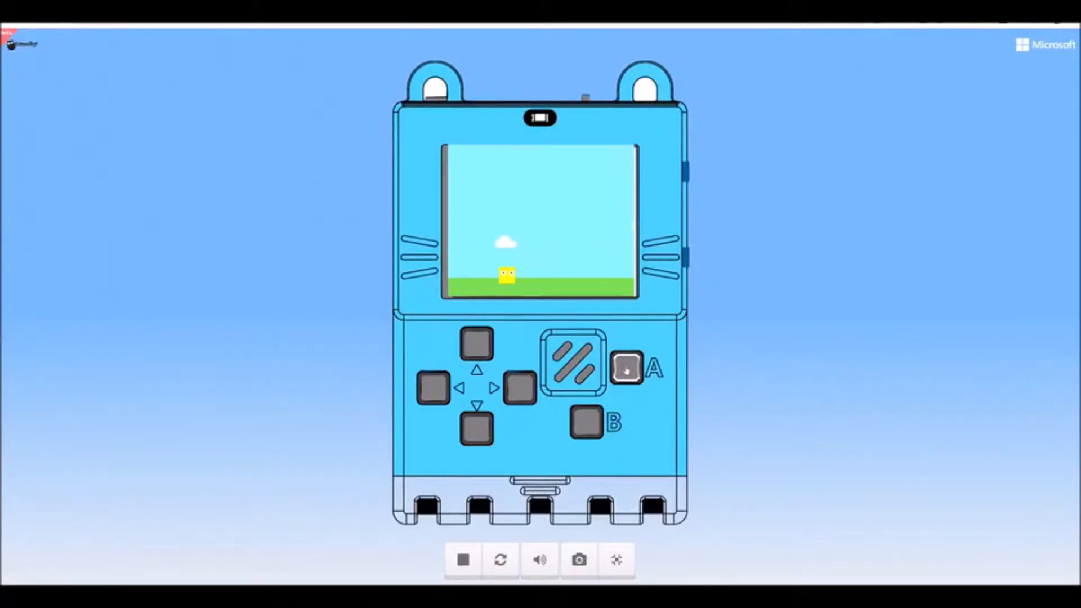
click(625, 367)
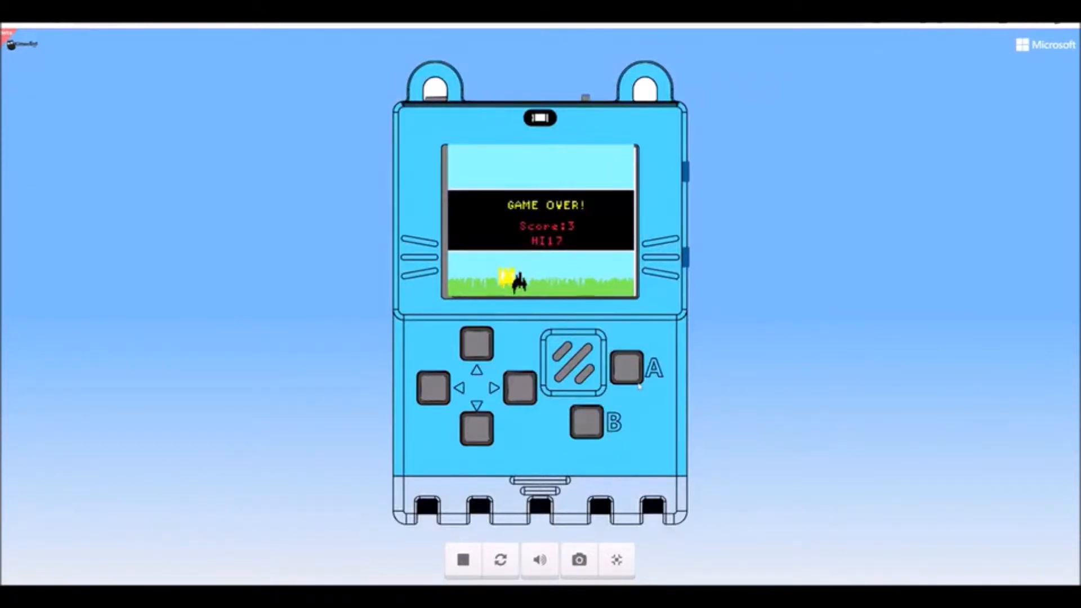
mouse_move(615, 559)
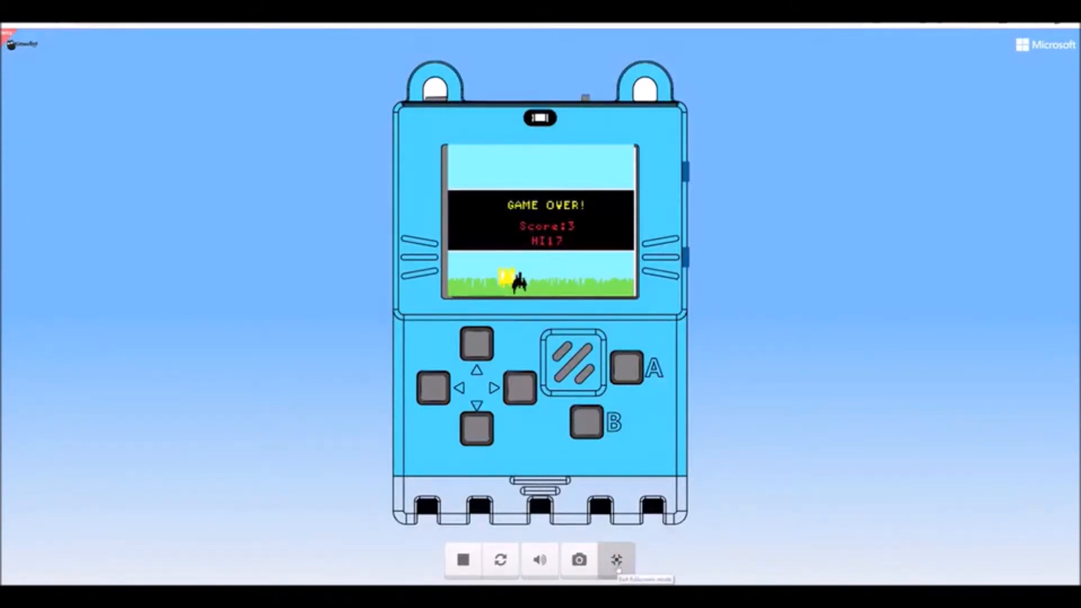
click(616, 559)
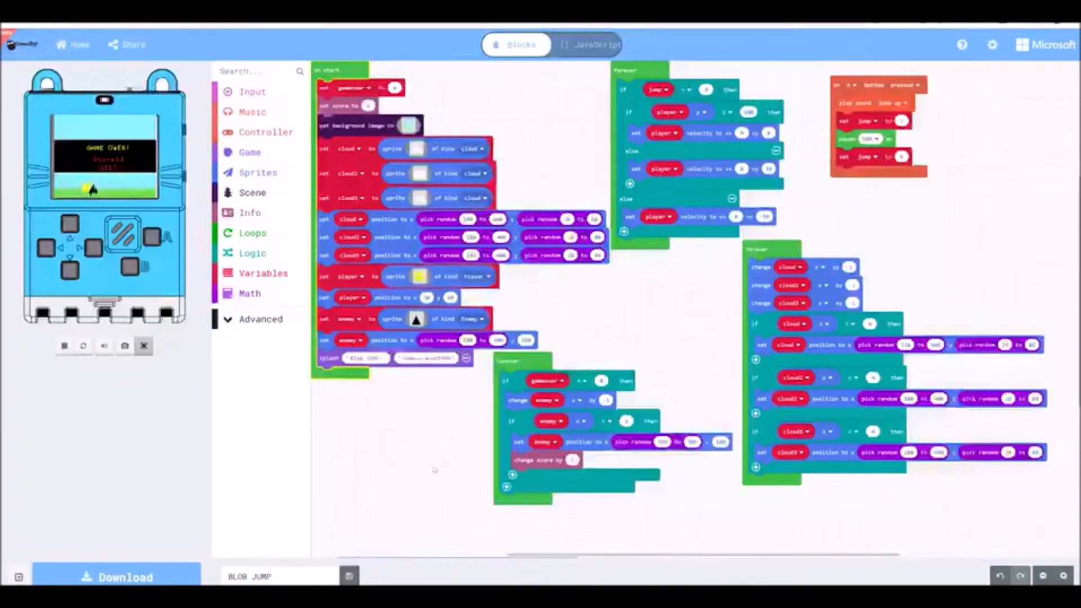